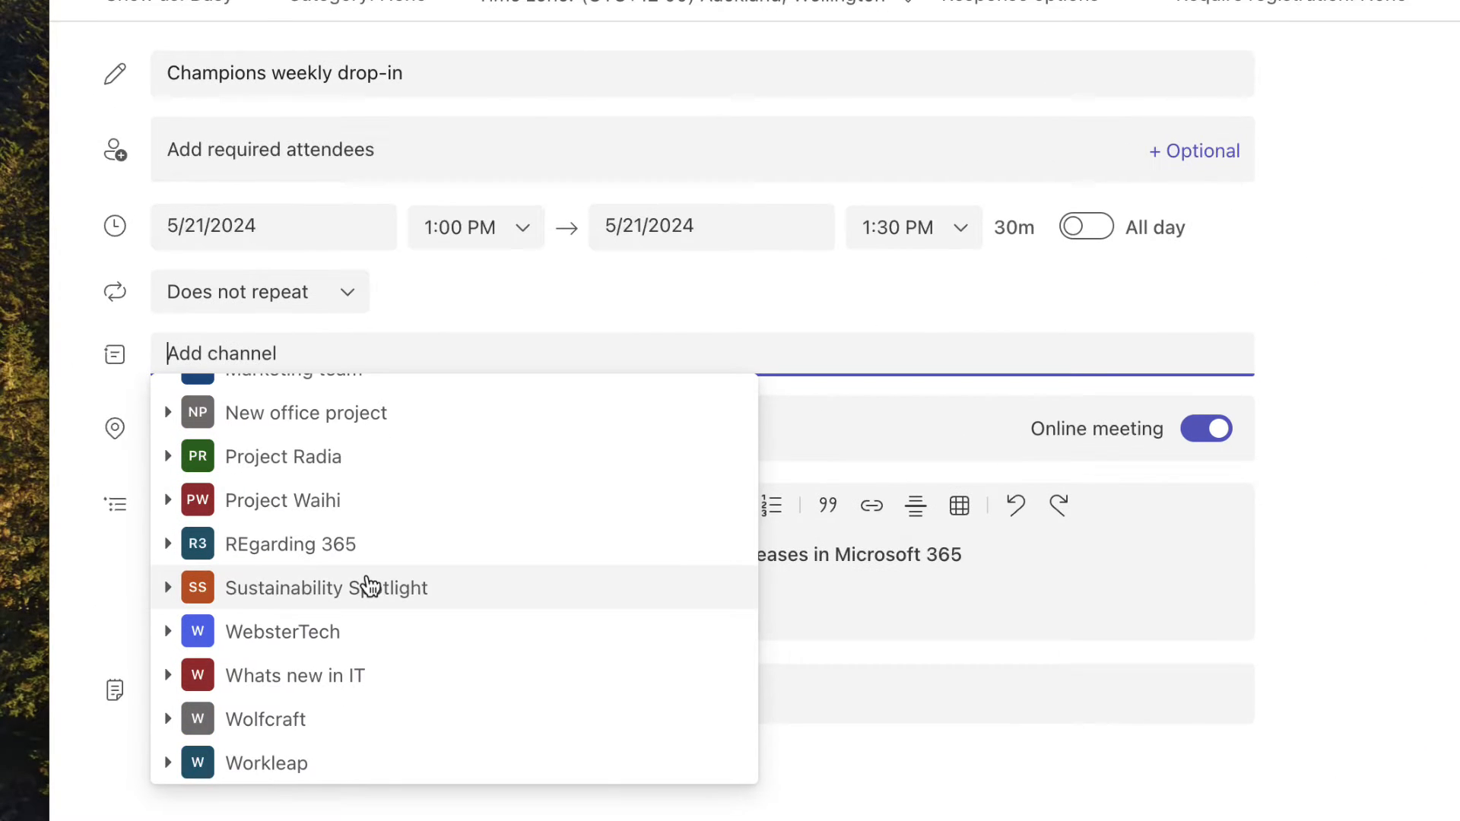
- Choose Project Waihi's Live Learning channel for the Champions weekly drop-in
{"action": "left_click", "coordinate": [168, 500]}
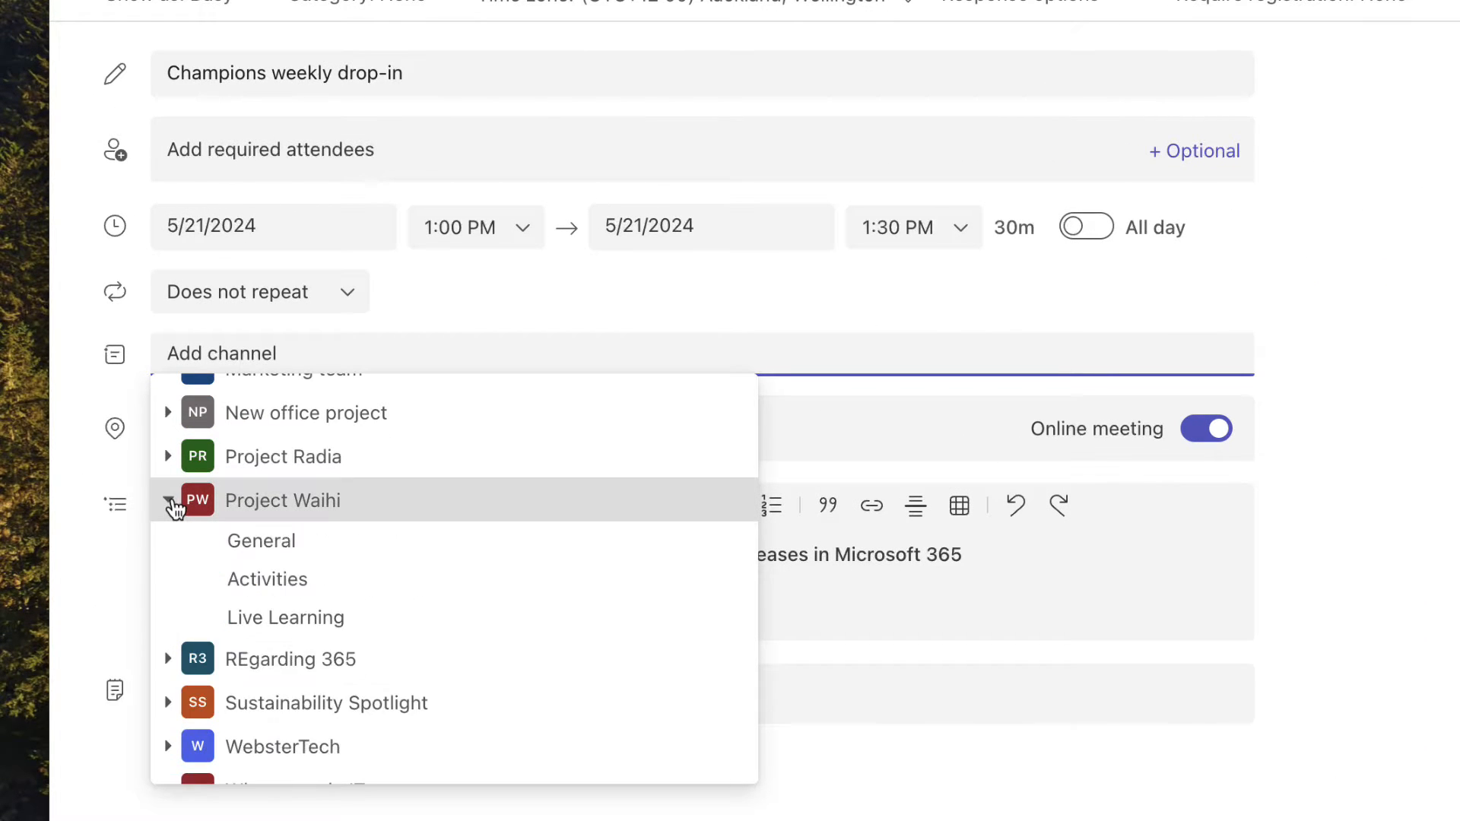
{"action": "left_click", "coordinate": [286, 616]}
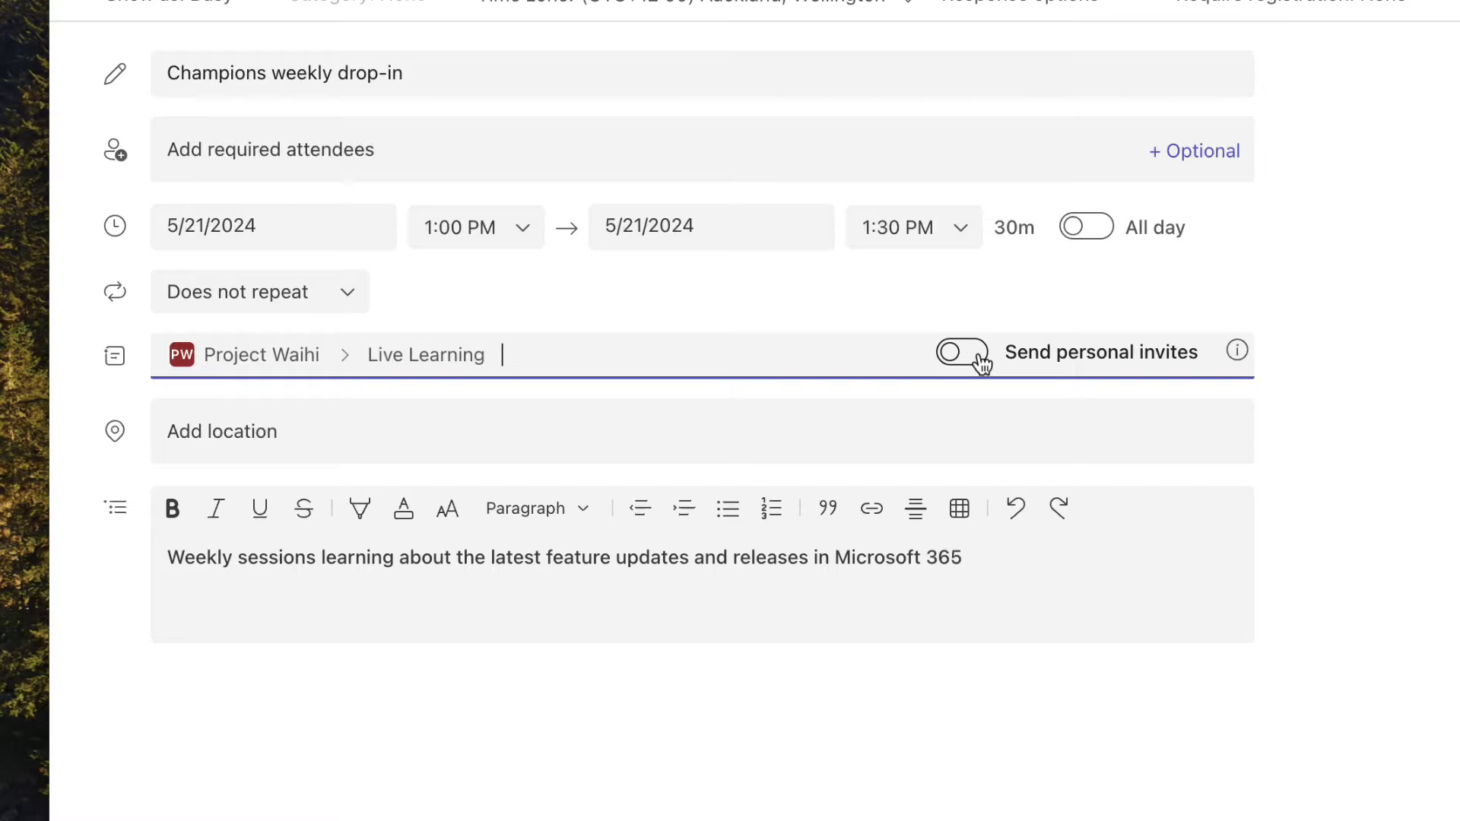
- Enable Send personal invites so Live Learning members get calendar invites
{"action": "left_click", "coordinate": [961, 351]}
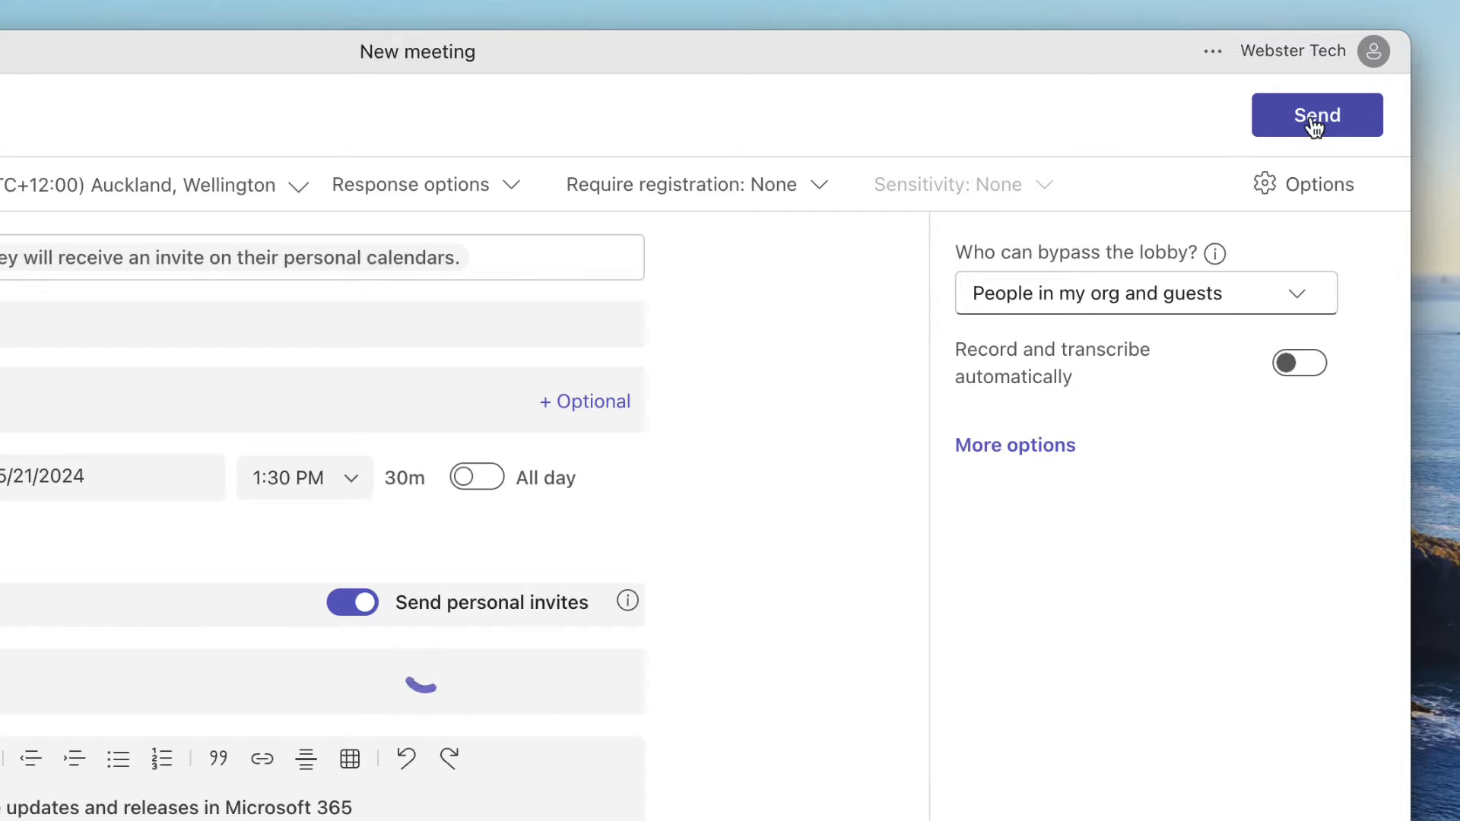
- Send the Champions weekly drop-in and go to the member's Outlook mail
{"action": "left_click", "coordinate": [1316, 114]}
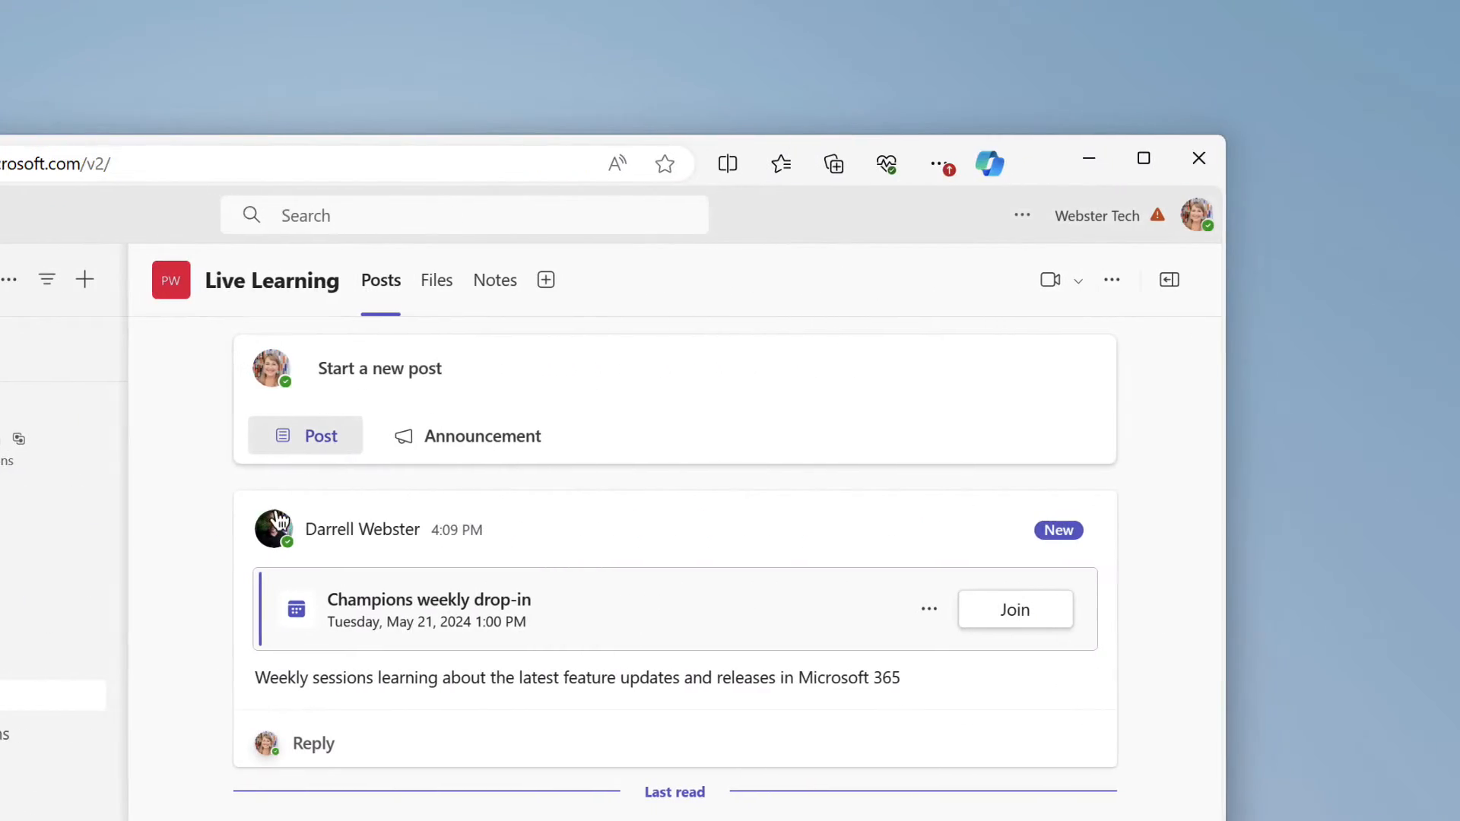
{"action": "left_click", "coordinate": [201, 101]}
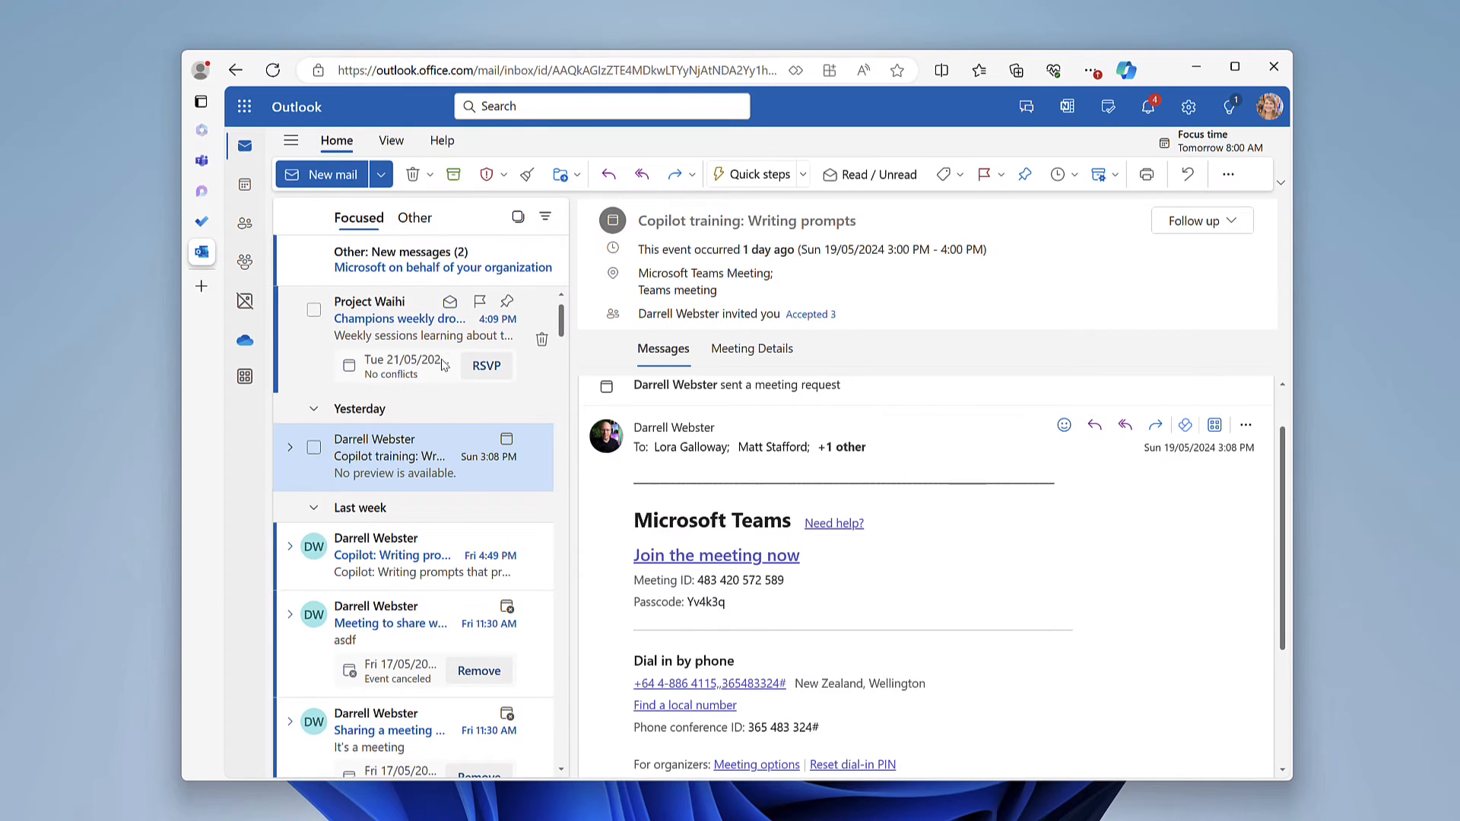
- View the Champions weekly drop-in invite from Project Waihi, then return to Teams
{"action": "left_click", "coordinate": [409, 318]}
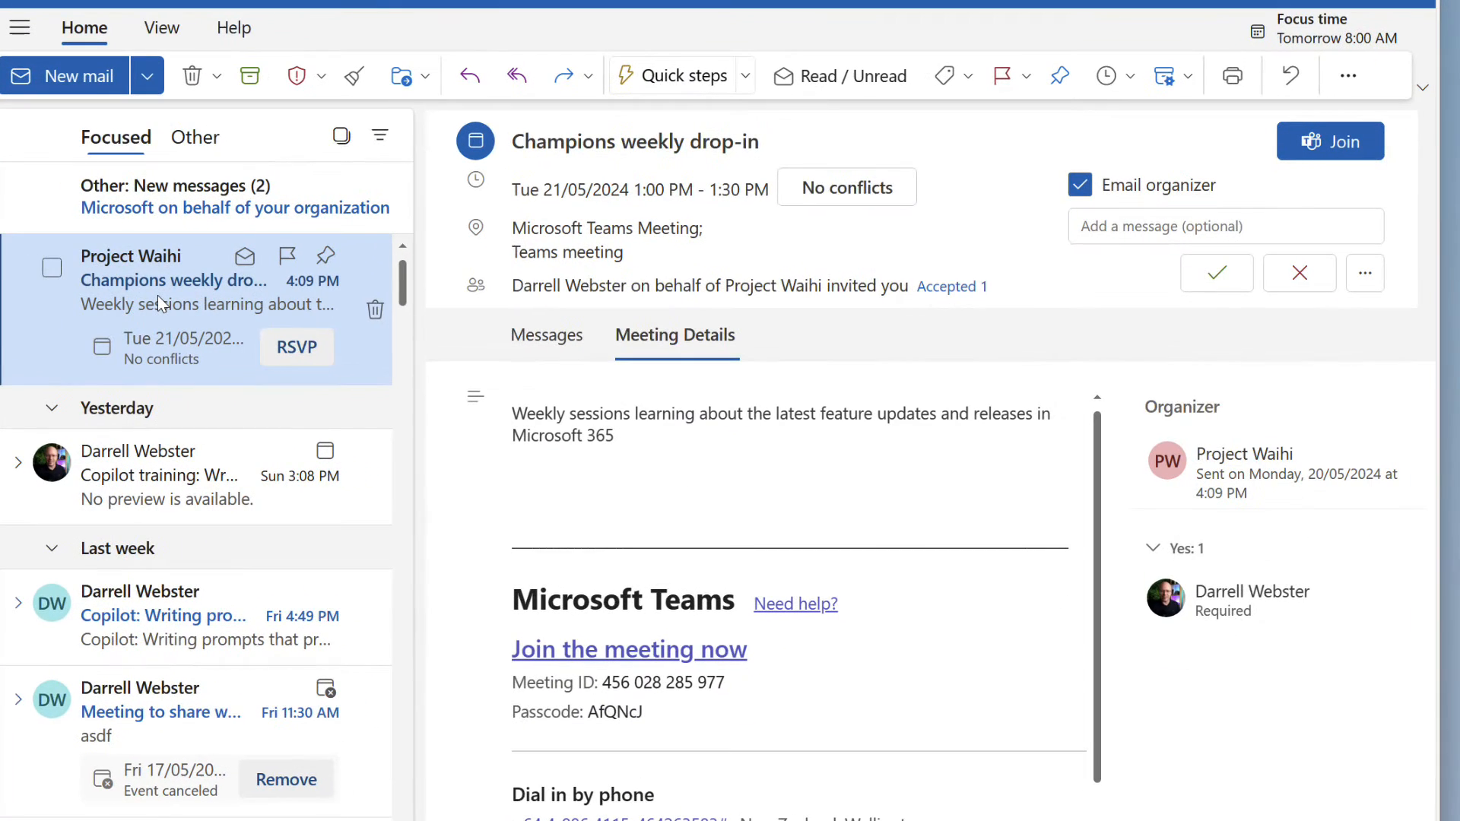
{"action": "mouse_move", "coordinate": [292, 381]}
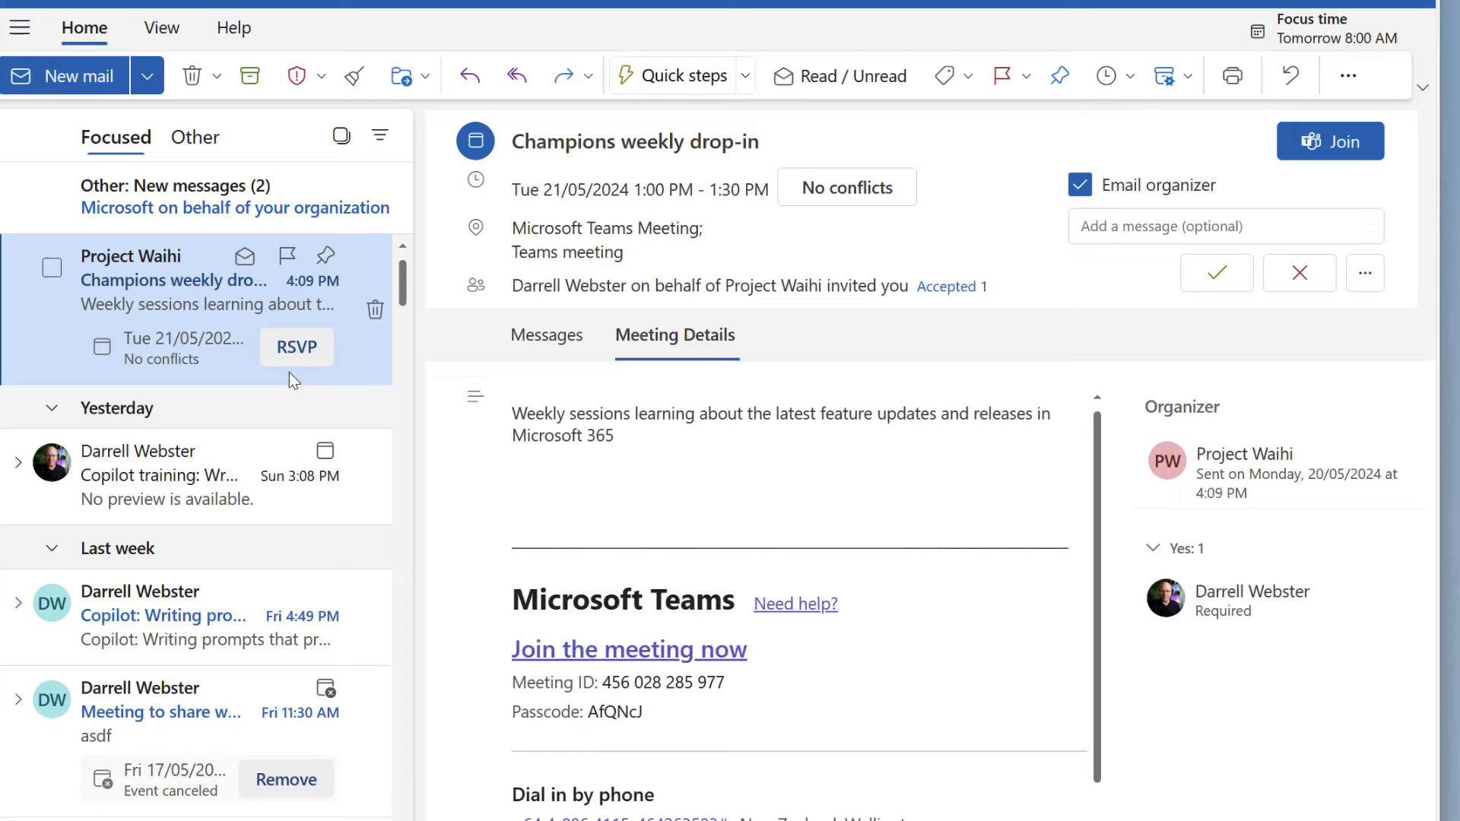
{"action": "left_click", "coordinate": [297, 347]}
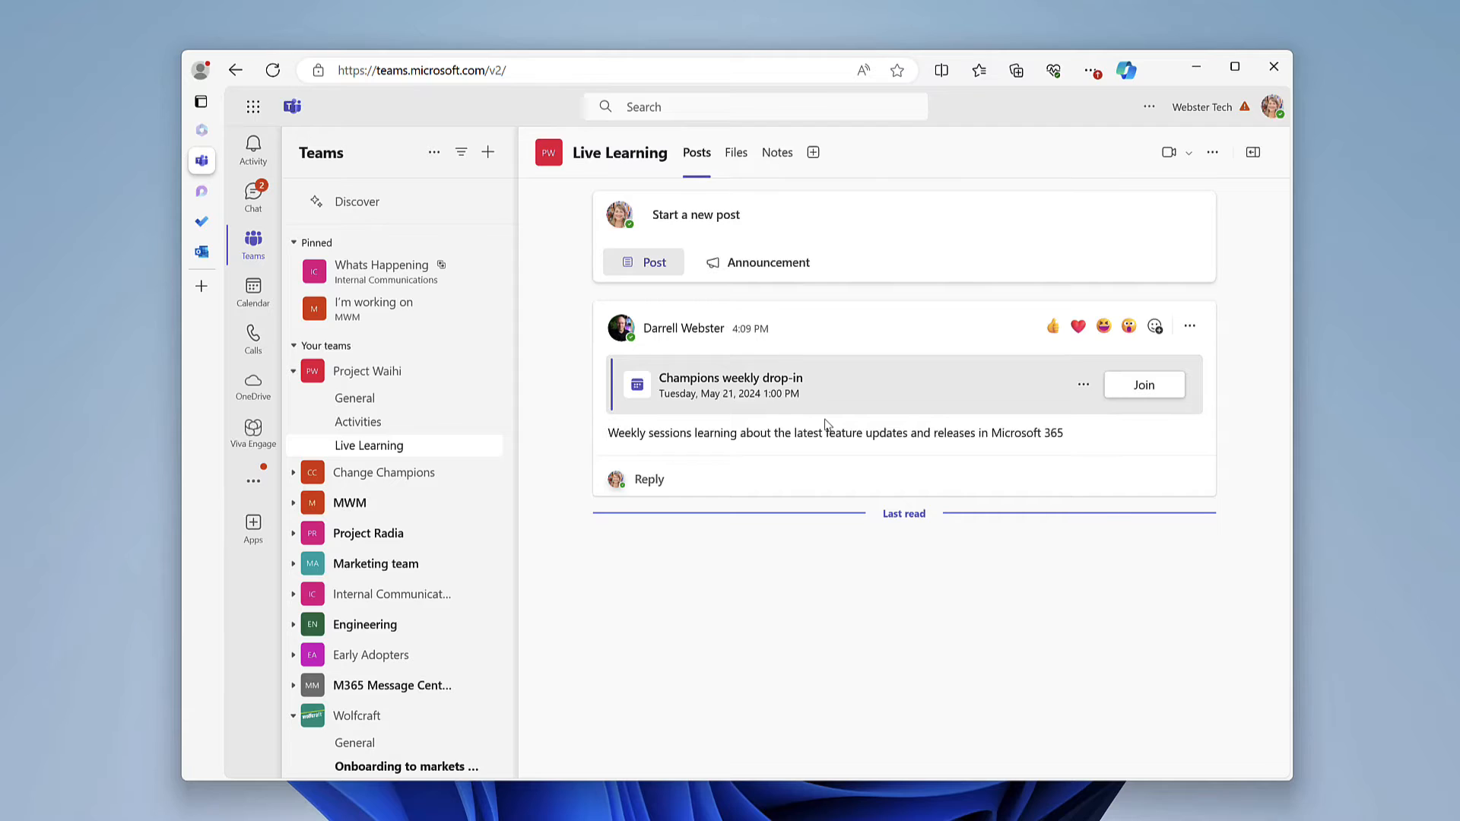
- Create a 'Project meeting' in Live Learning with Send personal invites left off
{"action": "left_click", "coordinate": [252, 292]}
{"action": "type", "text": "P"}
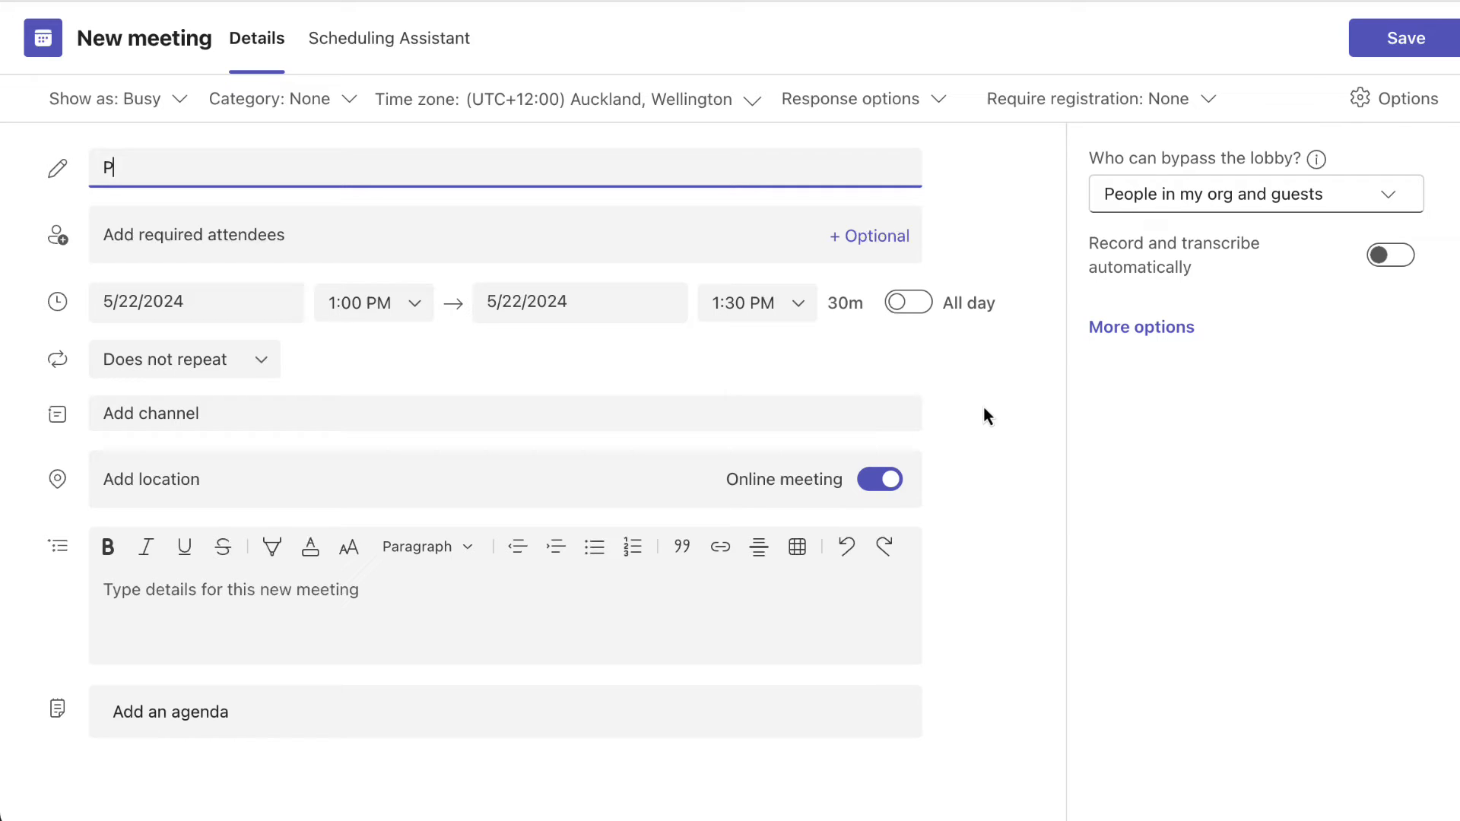
{"action": "type", "text": "roject meeting"}
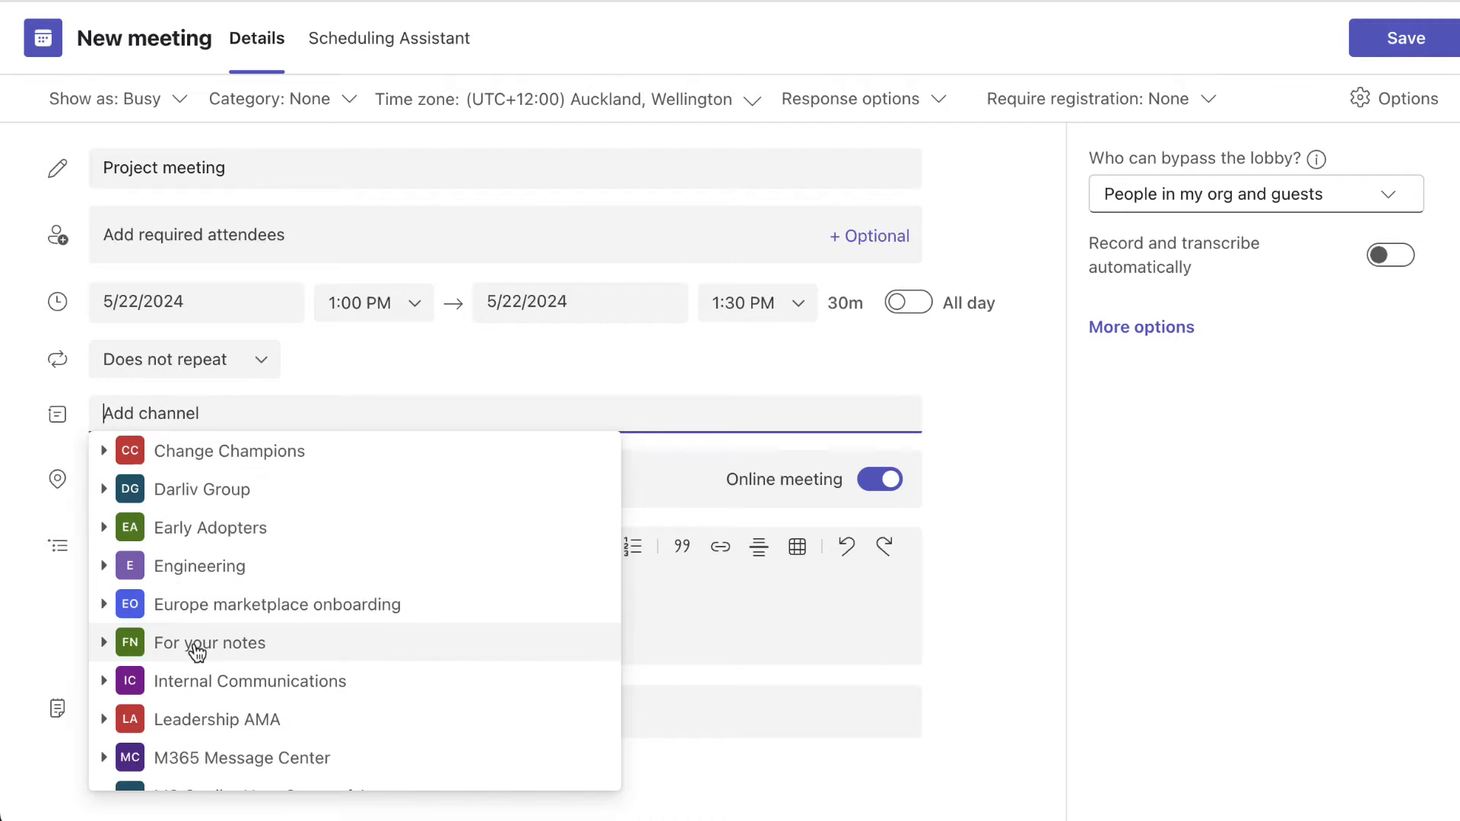
{"action": "scroll", "scroll_direction": "down", "scroll_amount": 3}
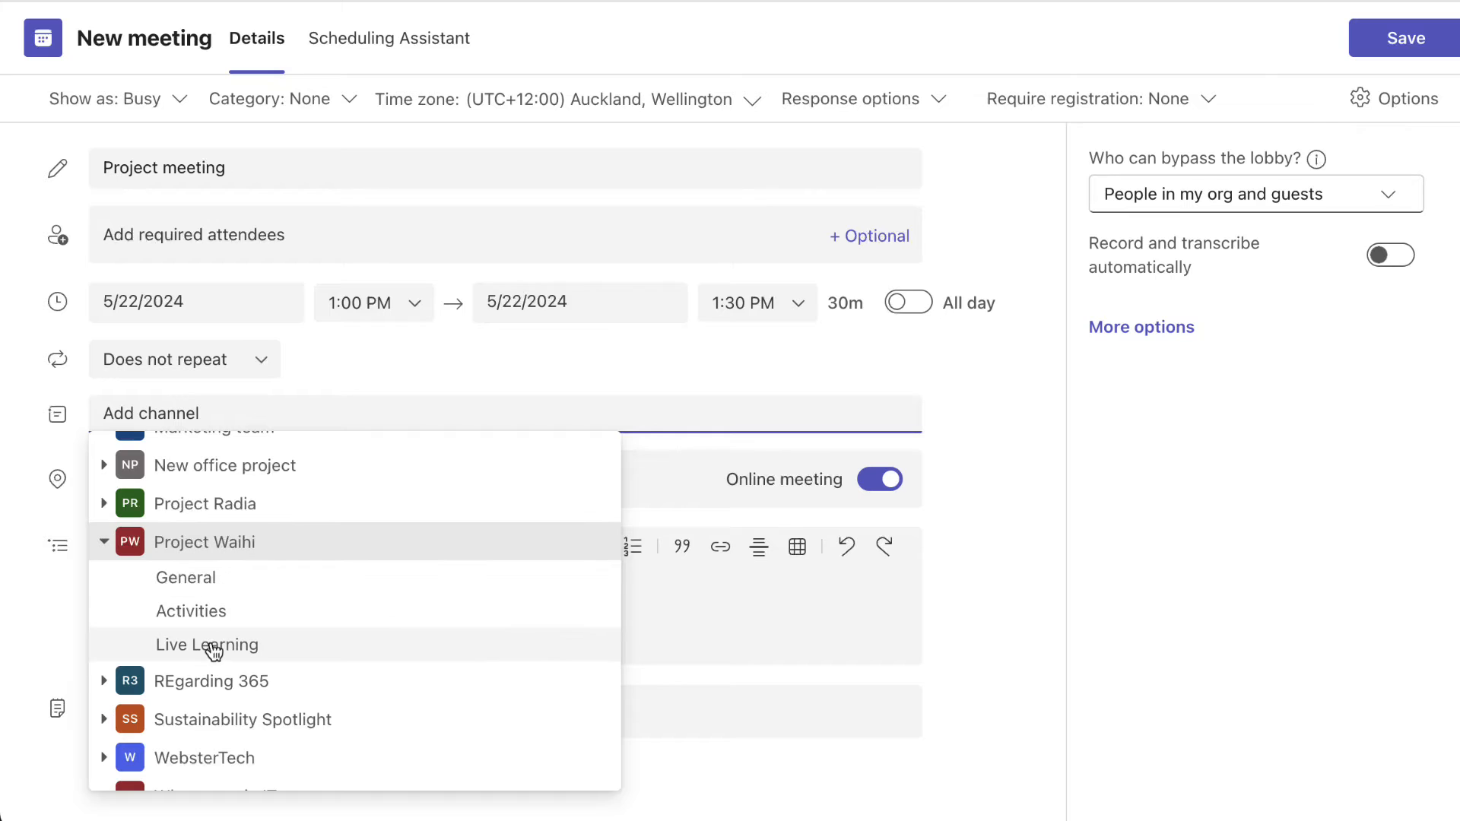
{"action": "left_click", "coordinate": [207, 645]}
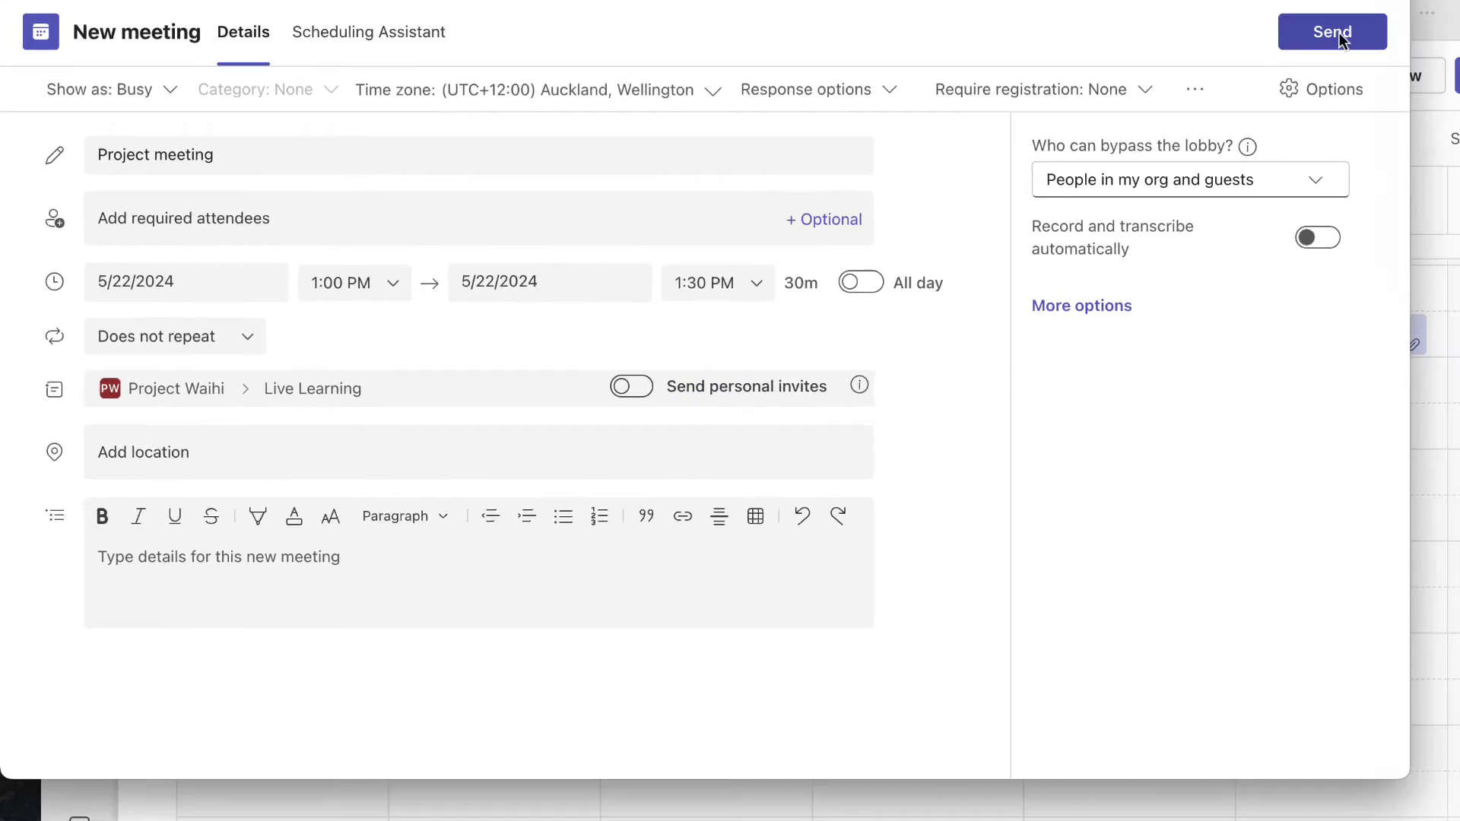
- Send the Project meeting so it posts in the Live Learning channel
{"action": "left_click", "coordinate": [1333, 32]}
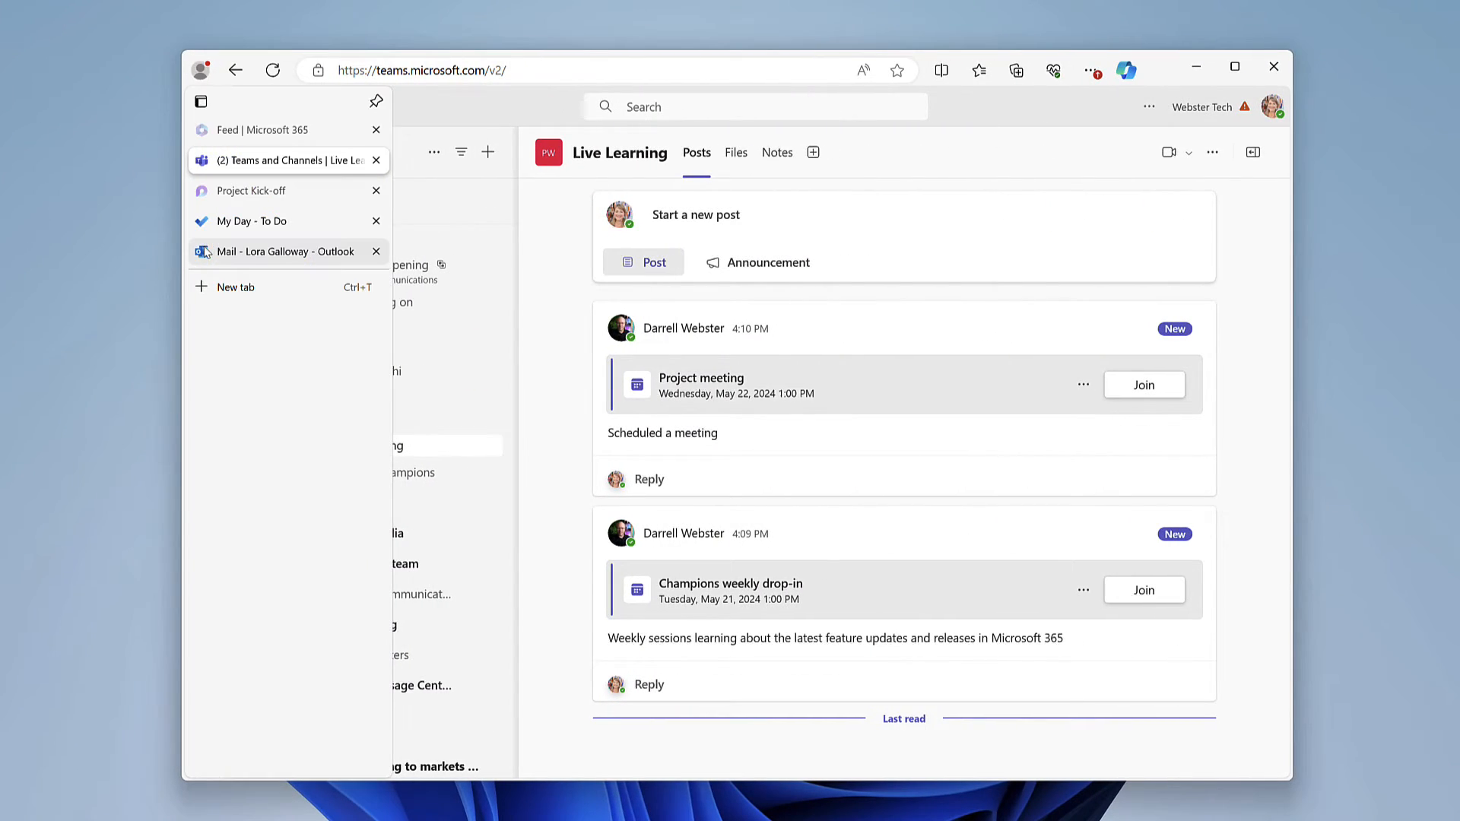
{"action": "left_click", "coordinate": [279, 251]}
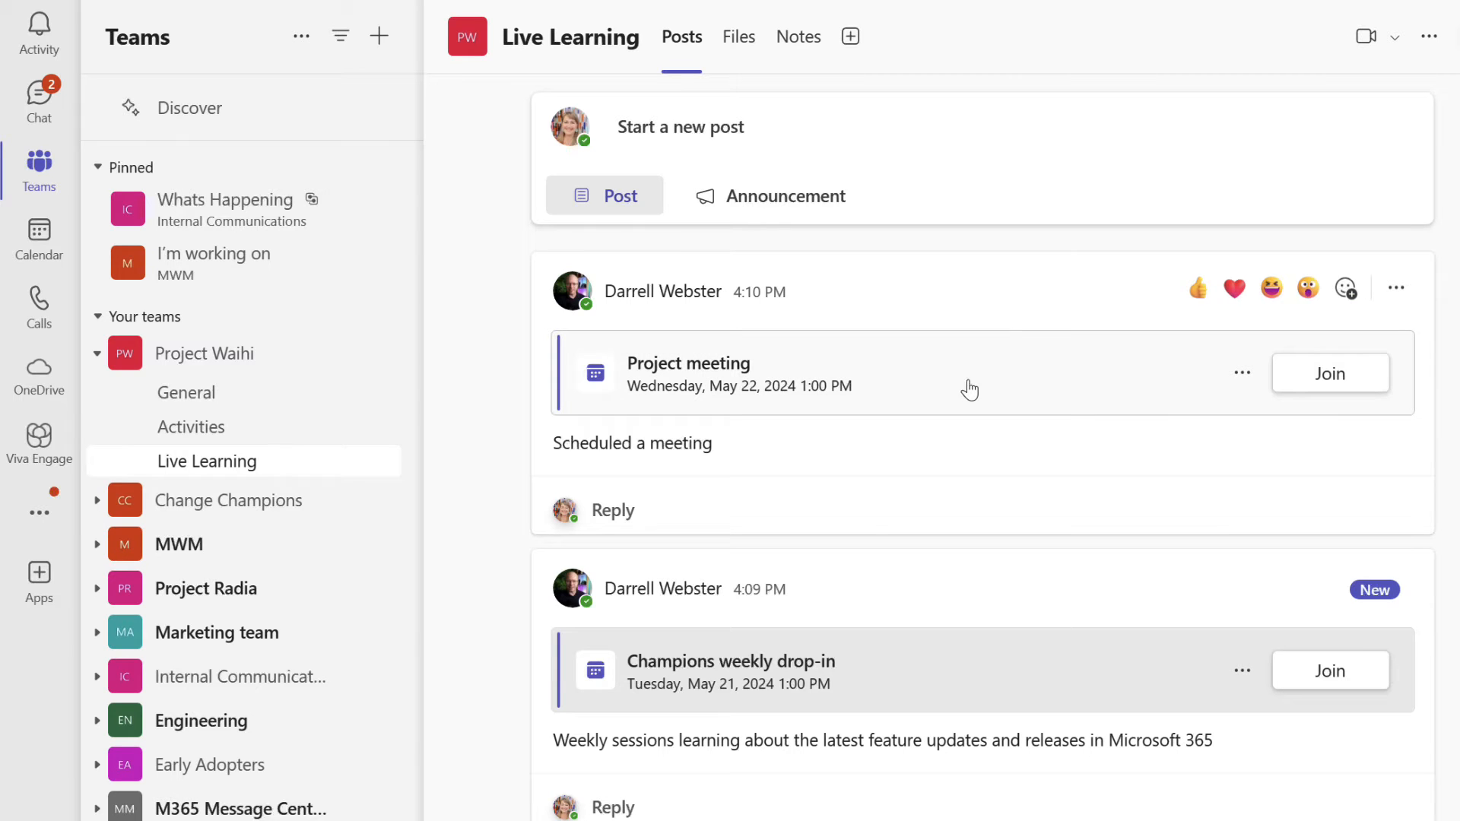
{"action": "mouse_move", "coordinate": [894, 378]}
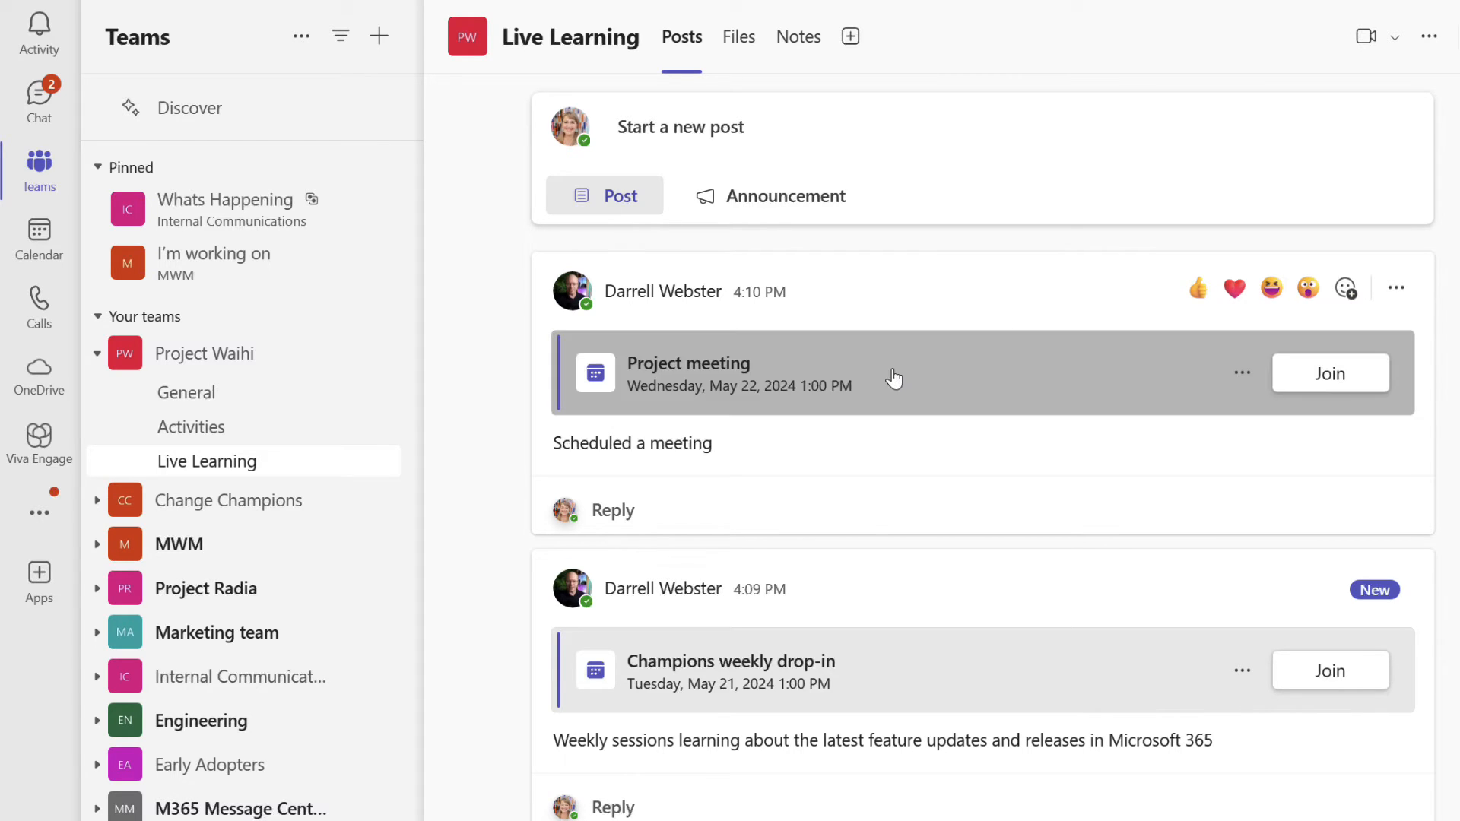
- View the Project meeting details (May 22, 1:00–1:30 PM) from its channel post
{"action": "left_click", "coordinate": [689, 364]}
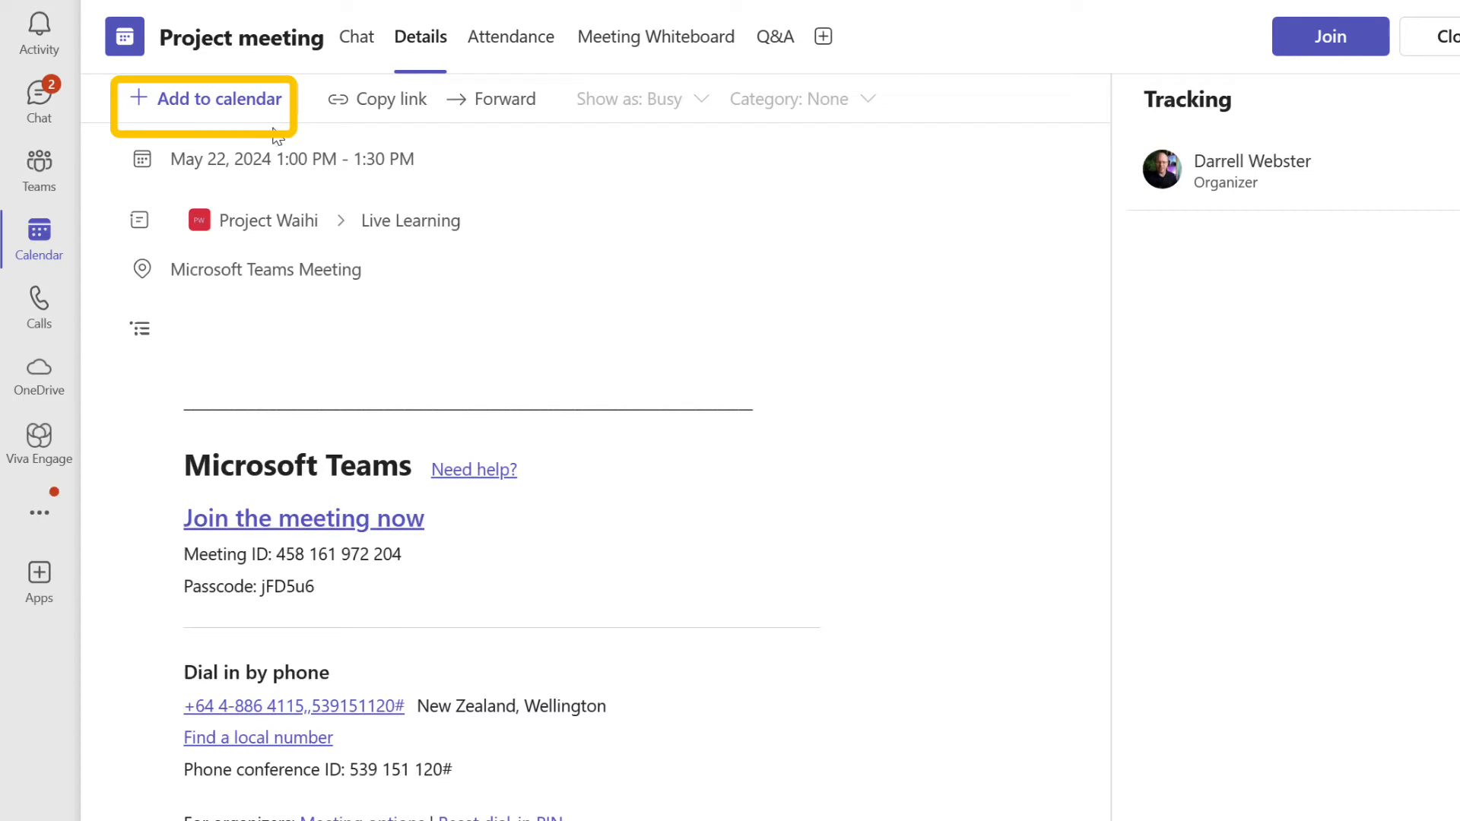
{"action": "mouse_move", "coordinate": [195, 108]}
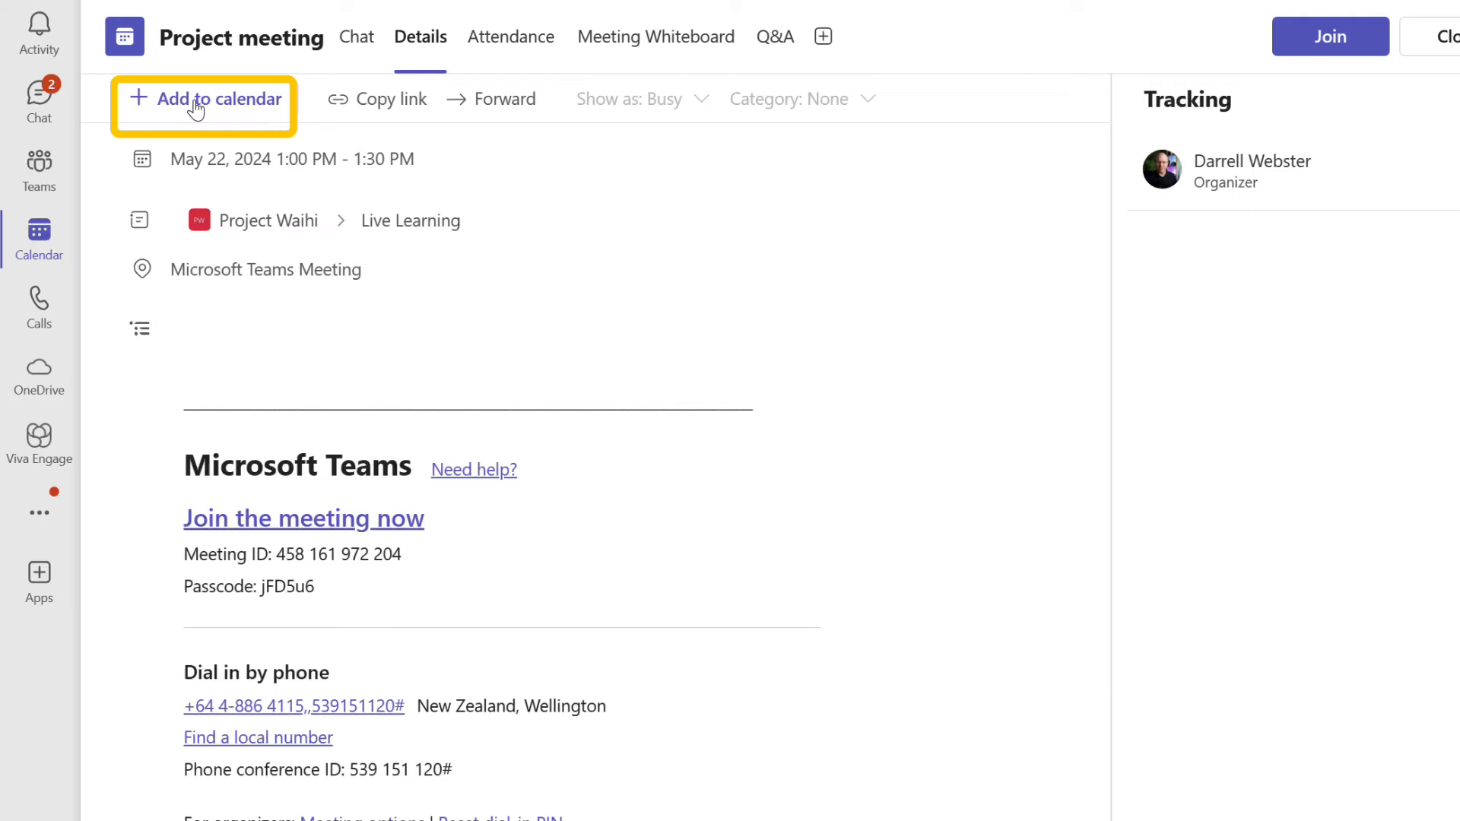